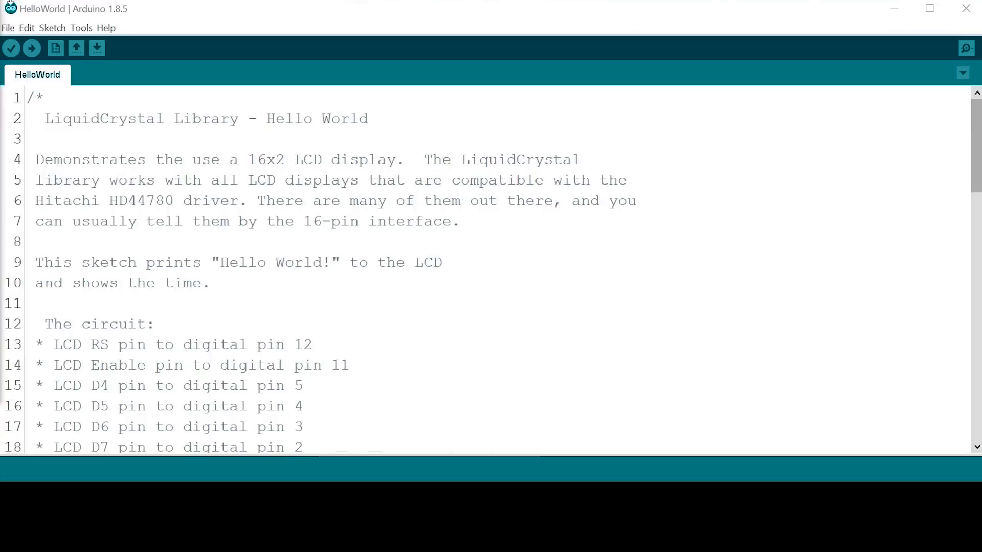
Change the lcd.print message to "The Learning Circuit" and comment out the loop timer lines
{"action": "left_click", "coordinate": [9, 28]}
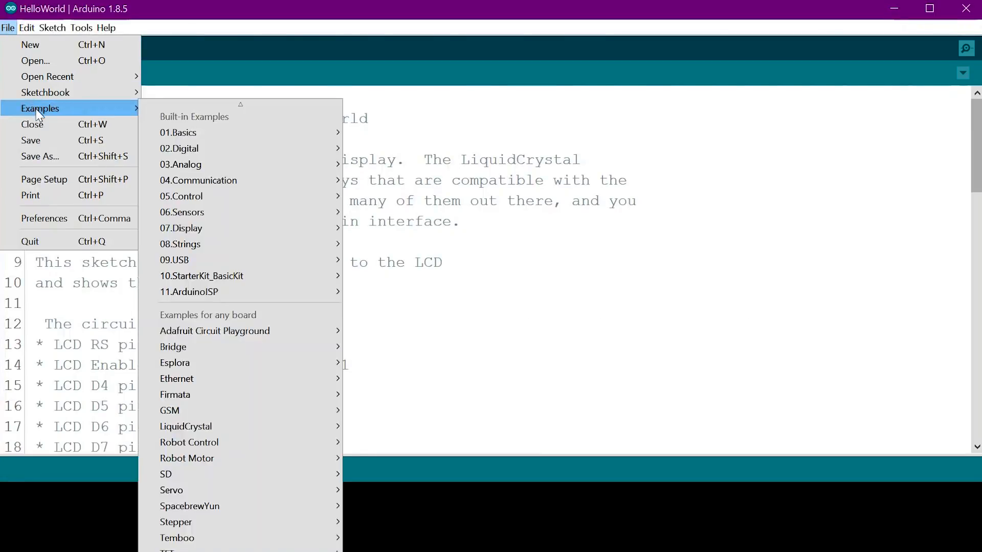
{"action": "mouse_move", "coordinate": [224, 319]}
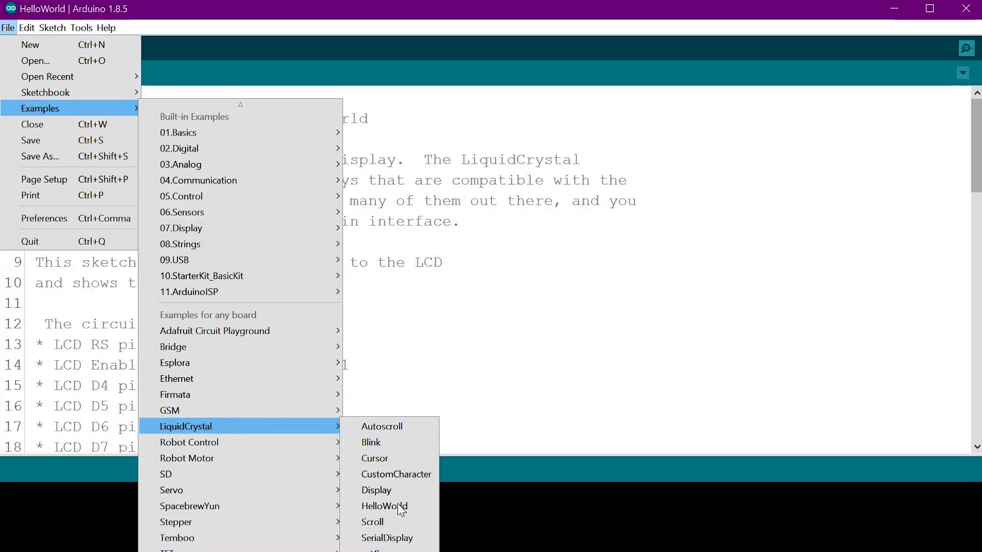
{"action": "mouse_move", "coordinate": [383, 458]}
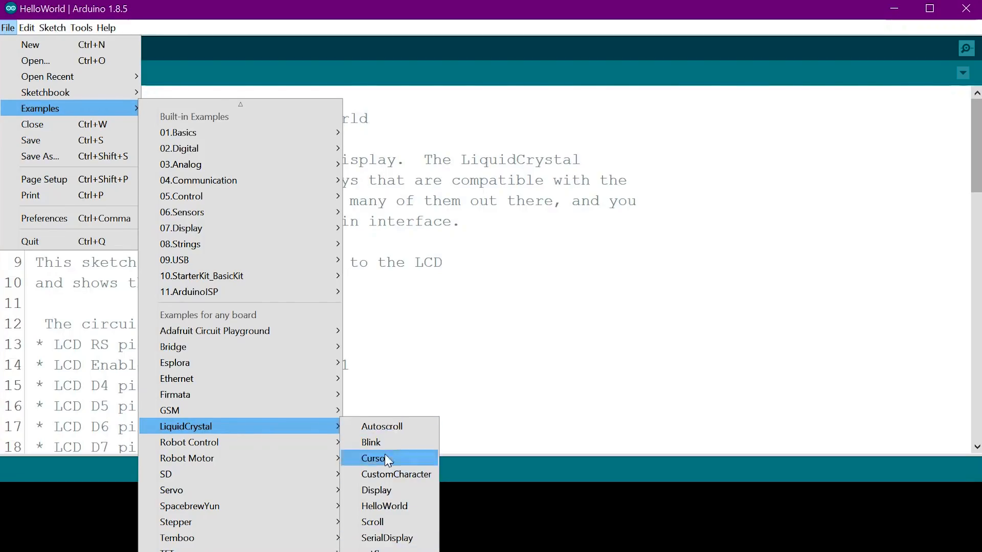
{"action": "mouse_move", "coordinate": [374, 458]}
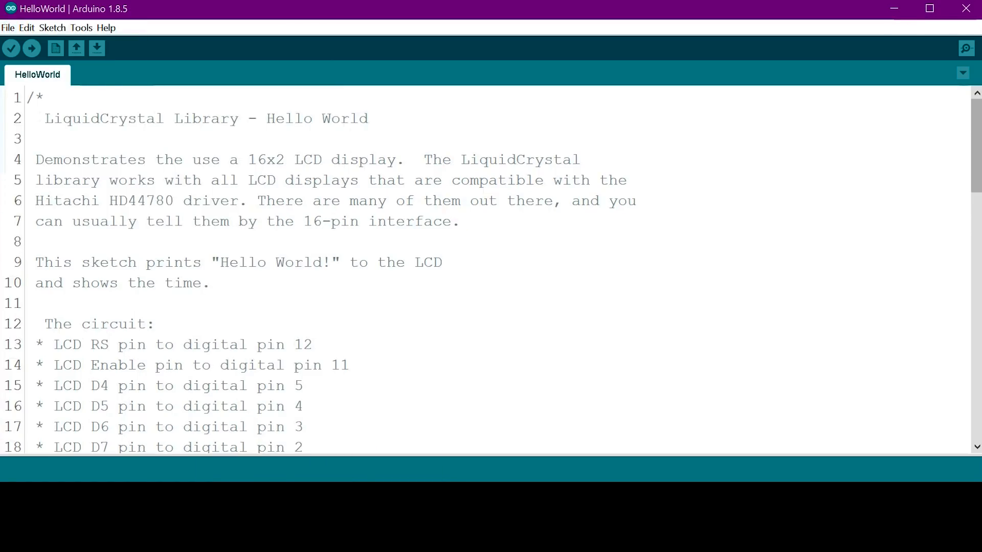
{"action": "left_click", "coordinate": [30, 48]}
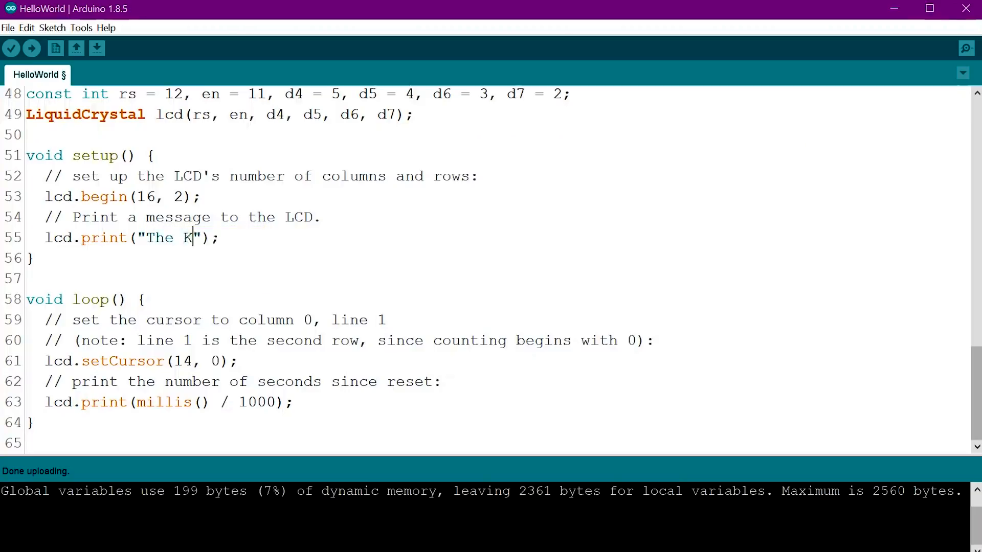
{"action": "type", "text": "earning Circuit"}
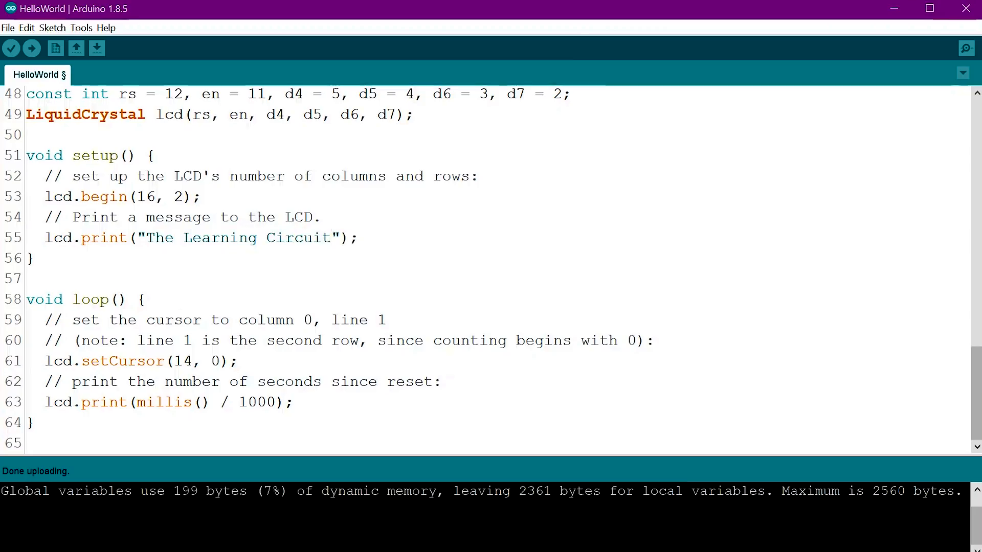
{"action": "left_click", "coordinate": [45, 361]}
{"action": "type", "text": "//"}
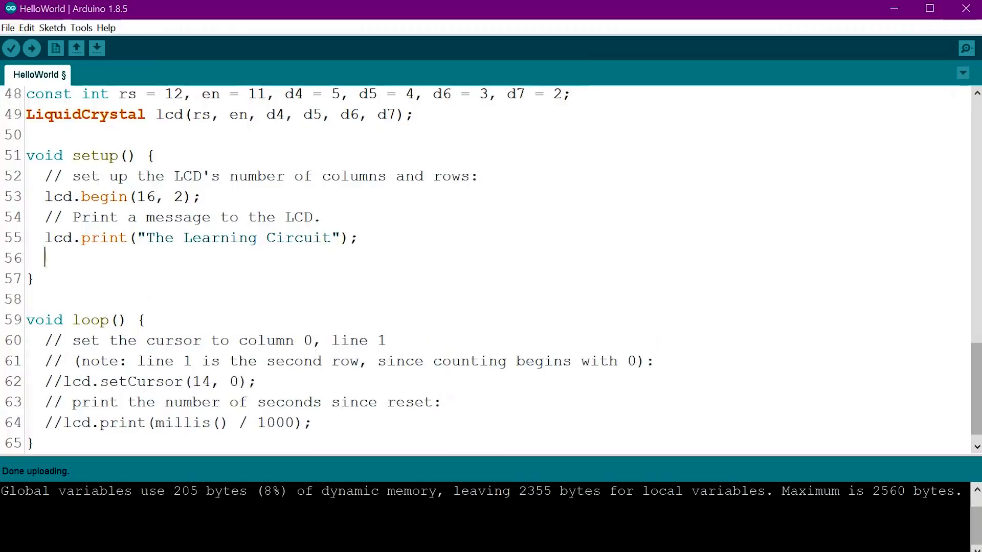
Add lcd.setCursor(0,1); and lcd.print("Circuit"); in setup to print on the second row
{"action": "type", "text": "lc"}
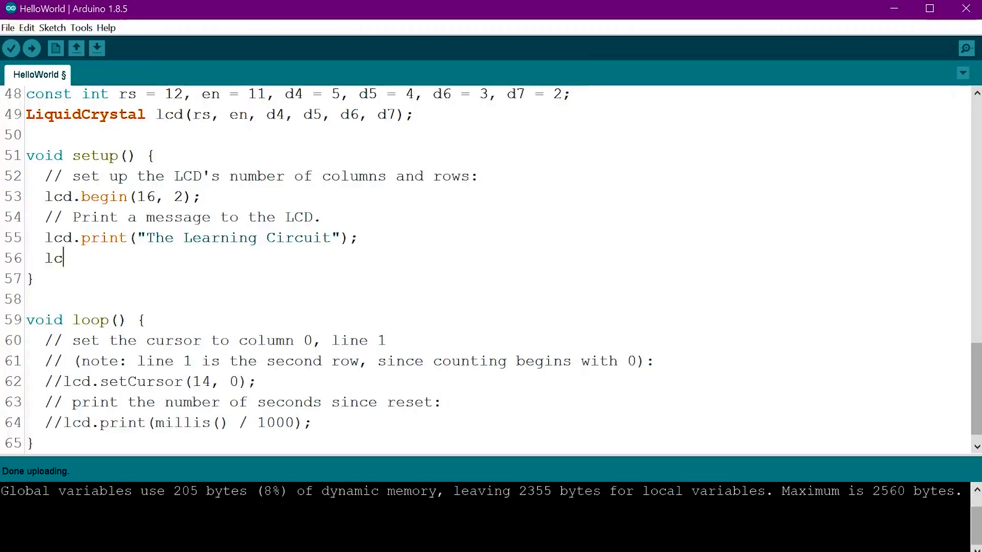
{"action": "type", "text": "d.setCursor"}
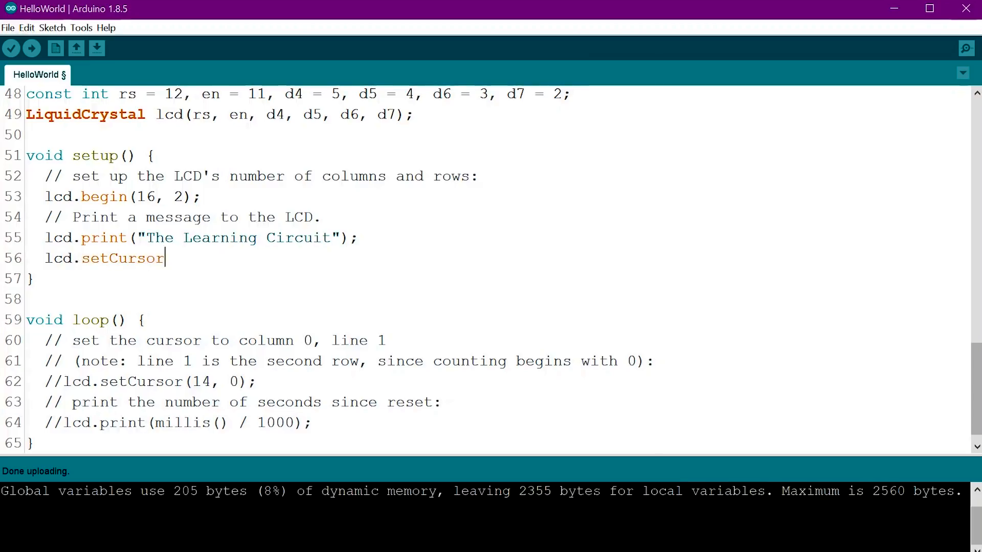
{"action": "type", "text": "("}
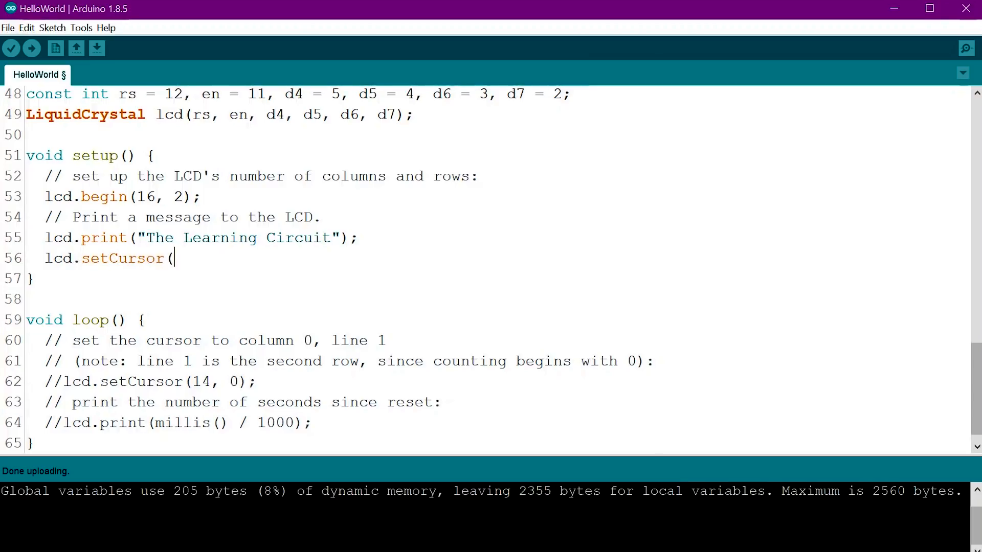
{"action": "type", "text": "0,1"}
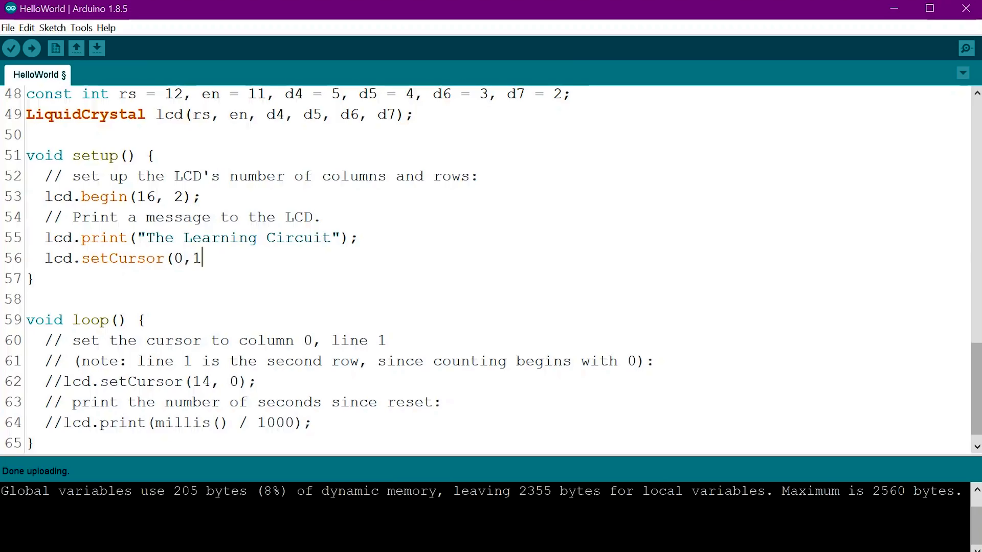
{"action": "type", "text": ");"}
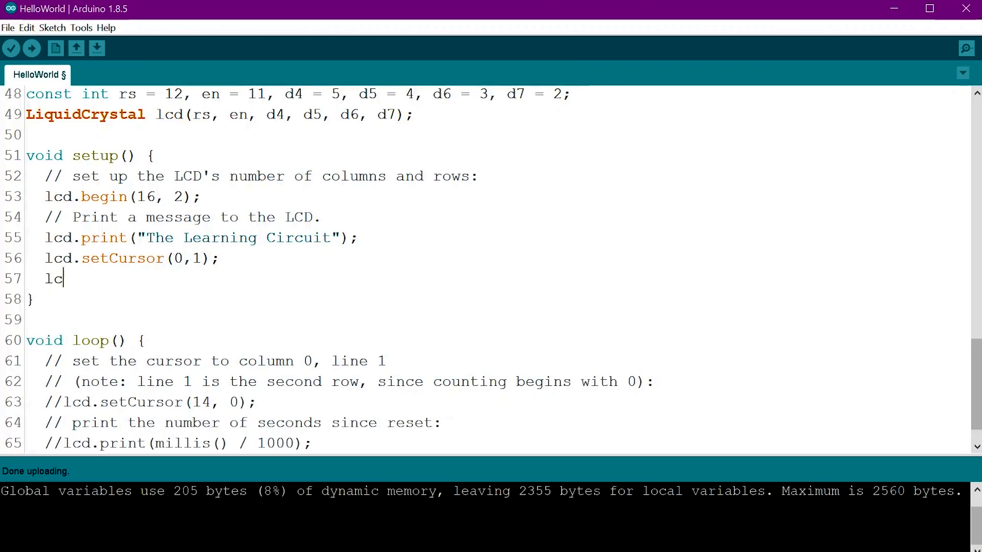
{"action": "type", "text": "d.print("}
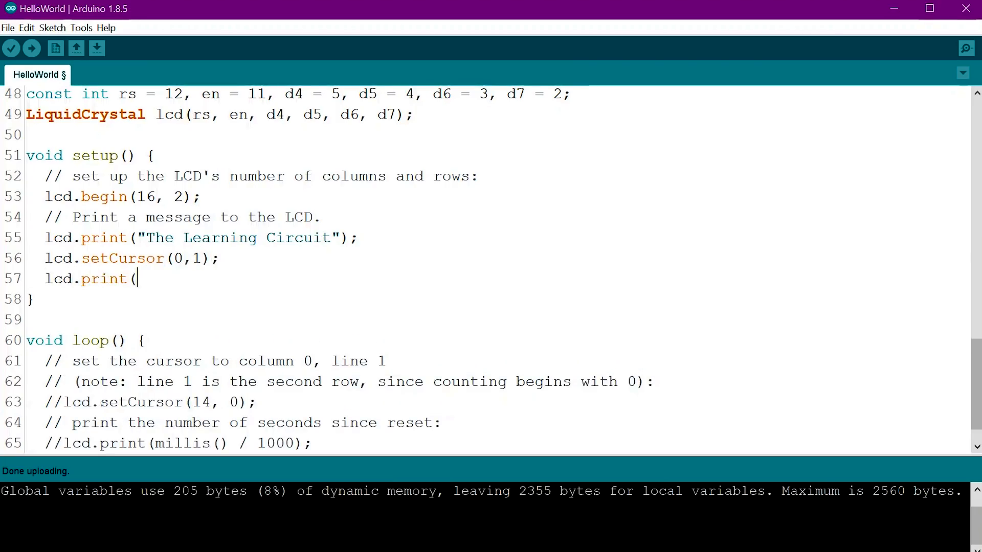
{"action": "type", "text": "\"Circuit"}
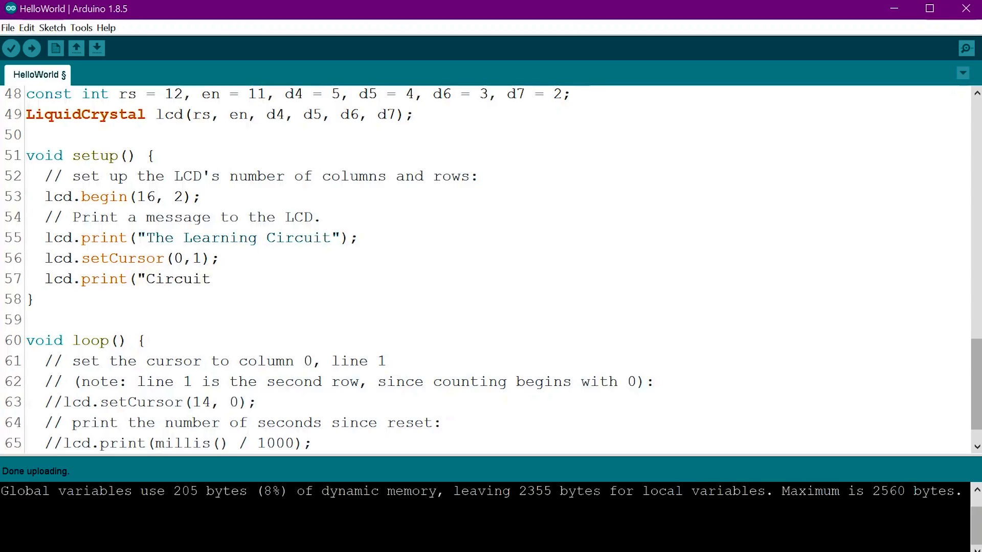
{"action": "type", "text": "\");"}
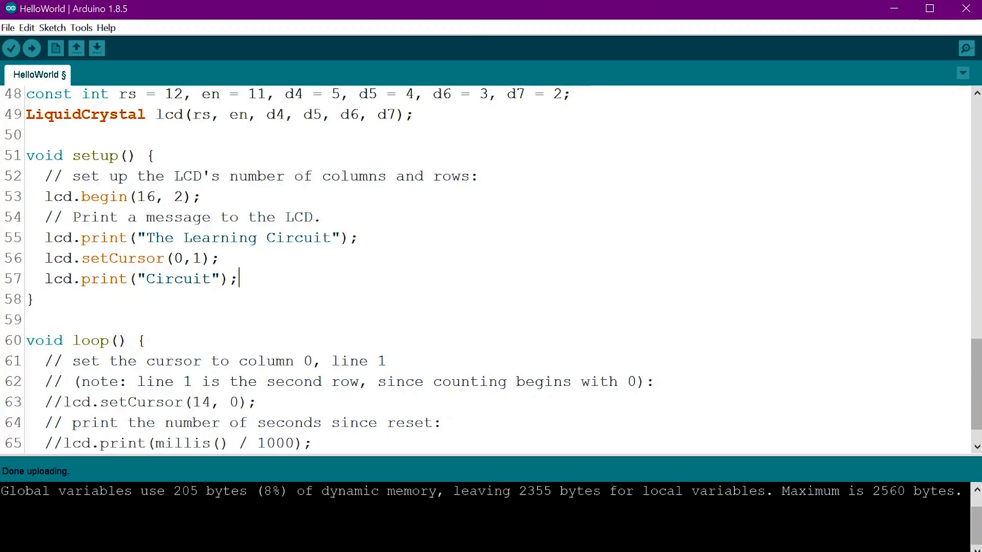
{"action": "double_click", "coordinate": [298, 237]}
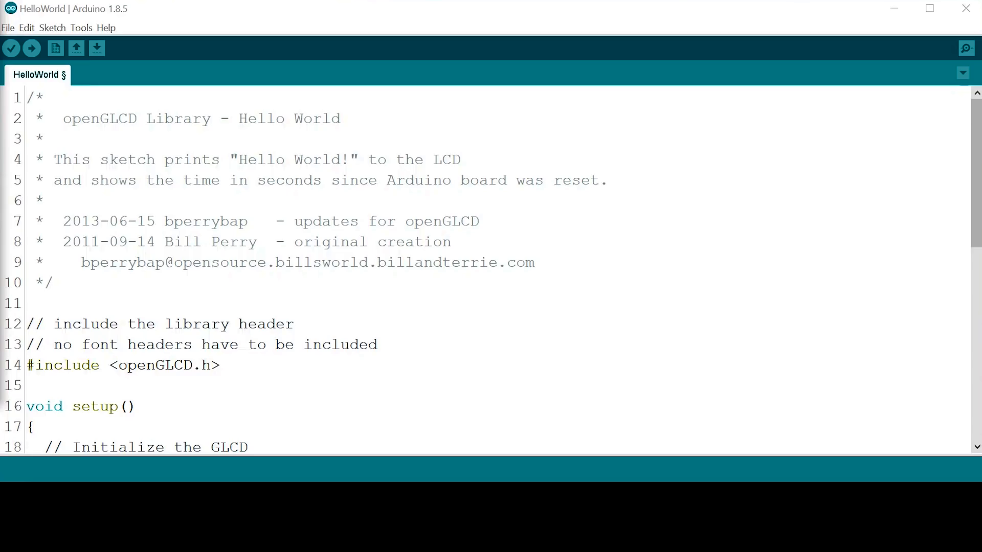
Upload the openGLCD Hello World example sketch to the board
{"action": "left_click", "coordinate": [31, 48]}
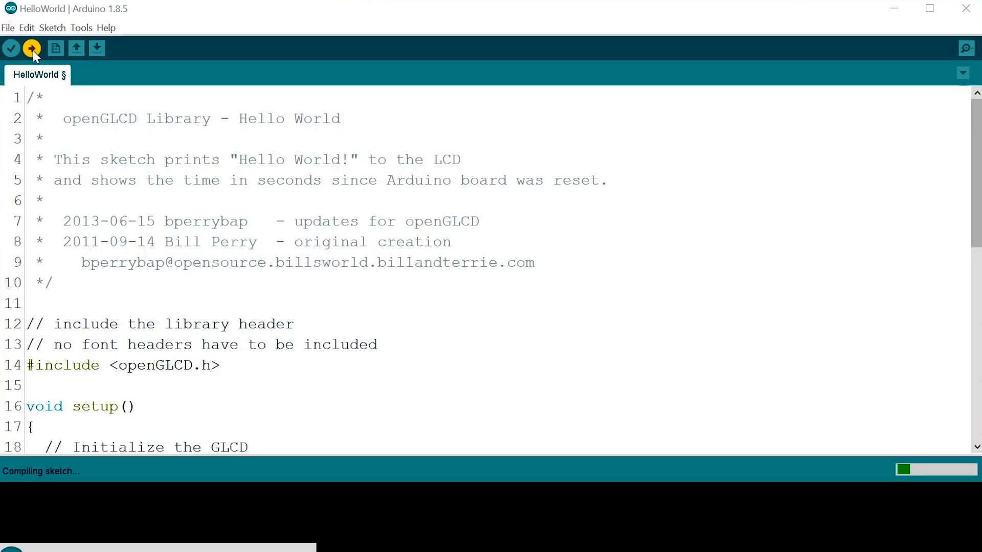